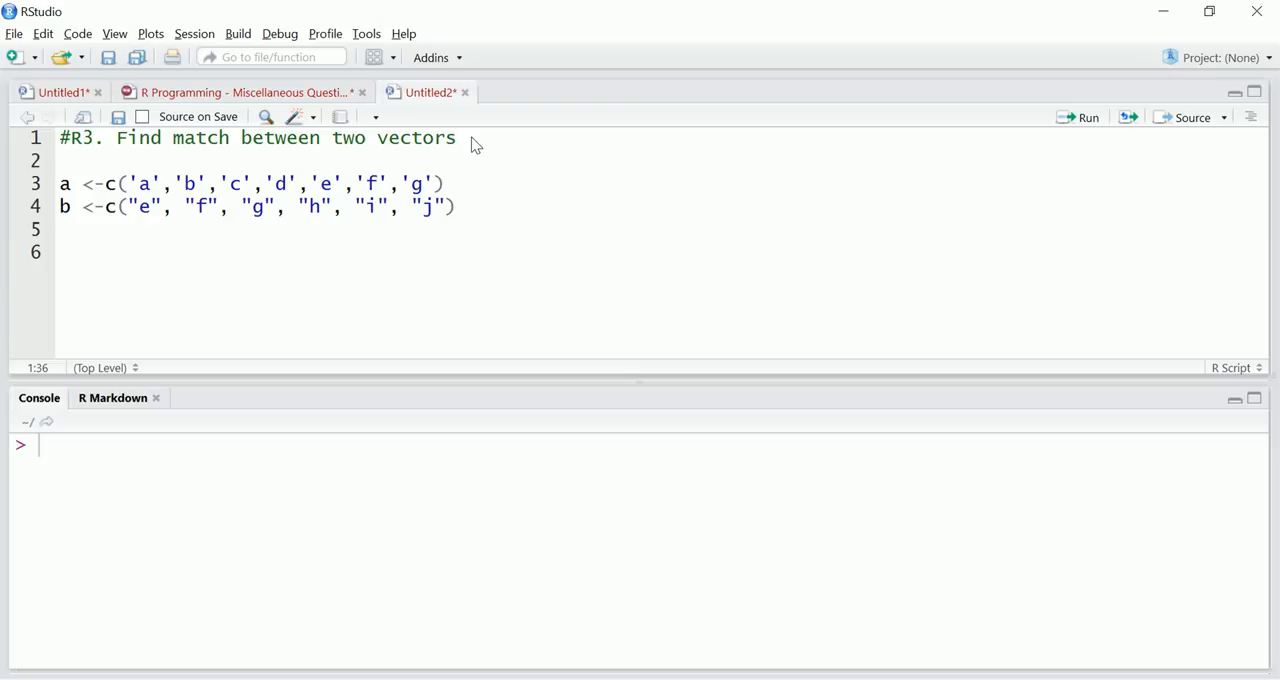
- Review the definitions of vectors a and b, highlighting the letters each one stores
left_click(456, 138)
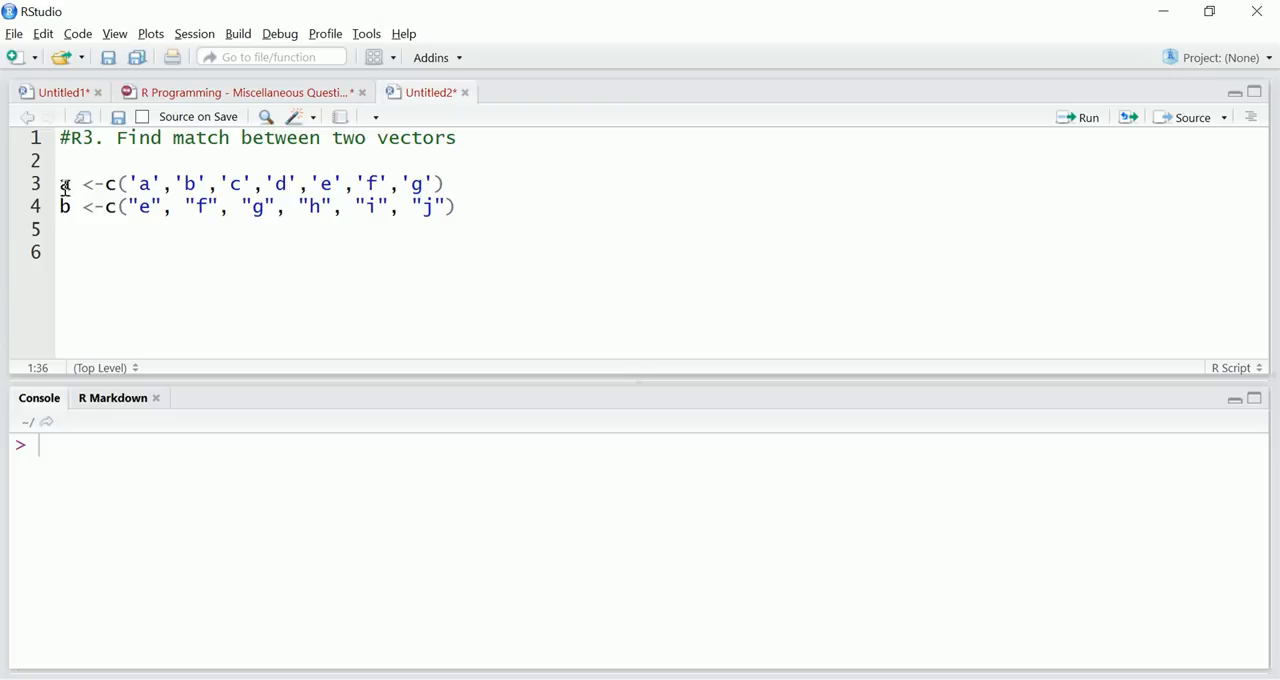
left_click_drag(60, 184, 456, 206)
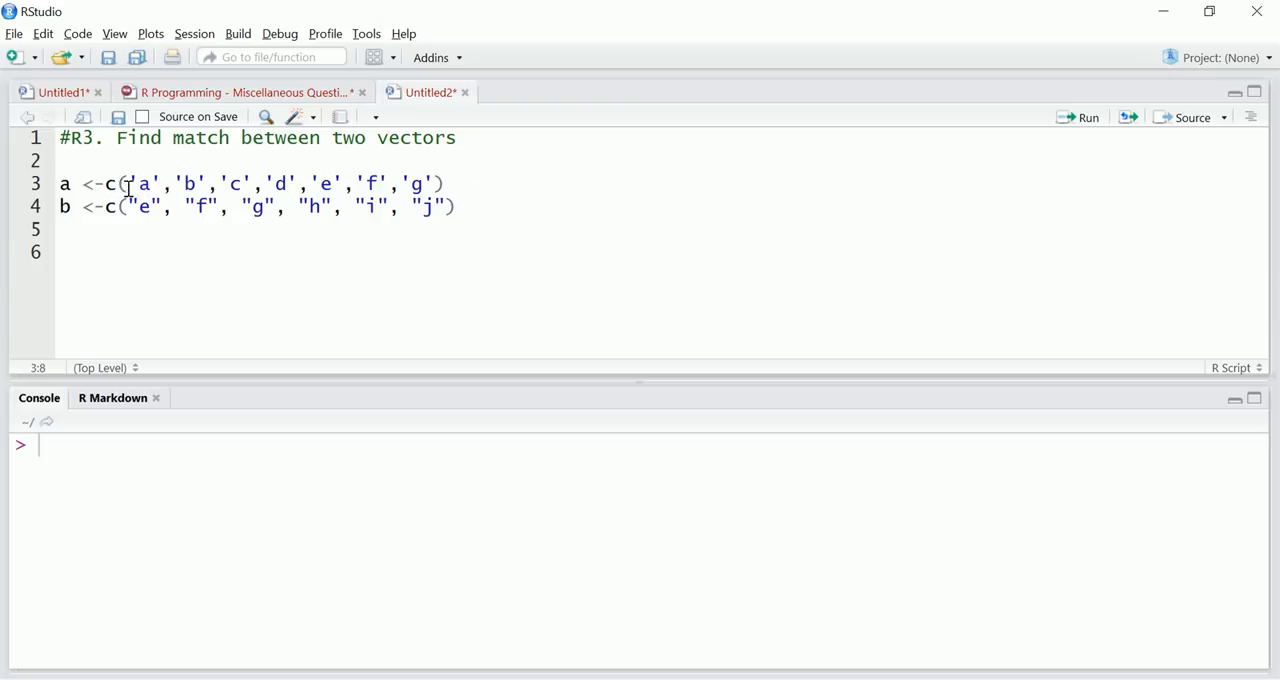
left_click_drag(124, 184, 244, 184)
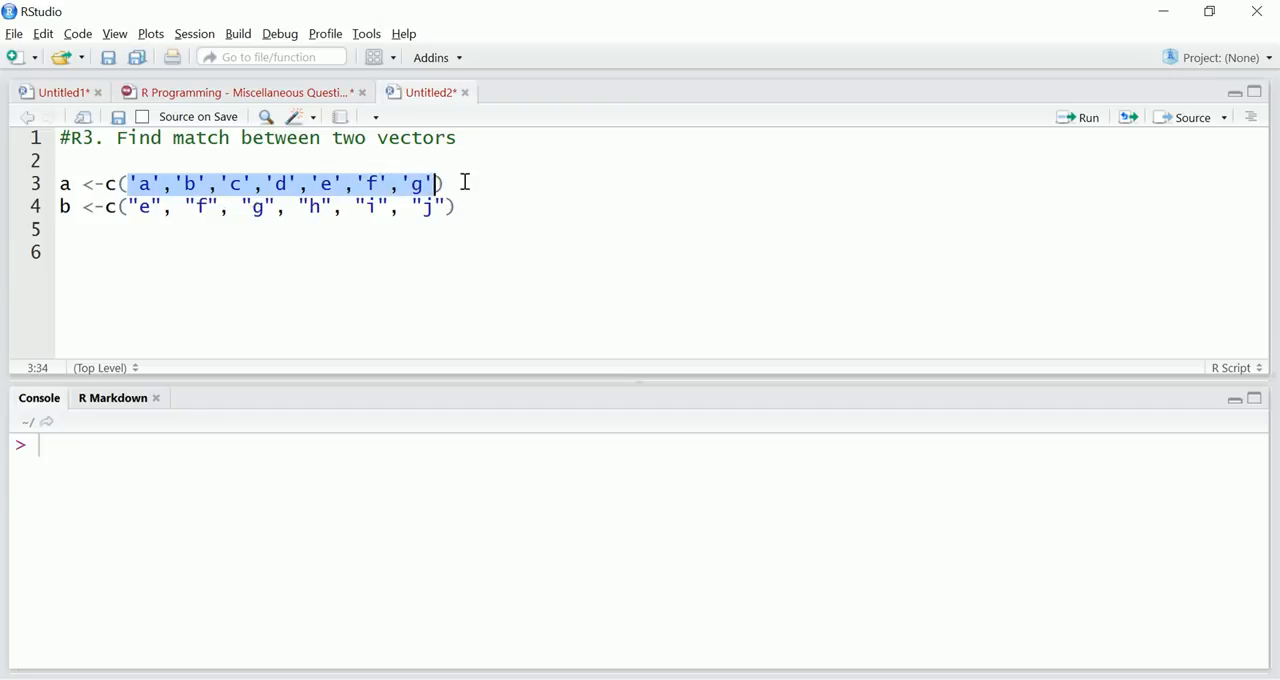
left_click(60, 206)
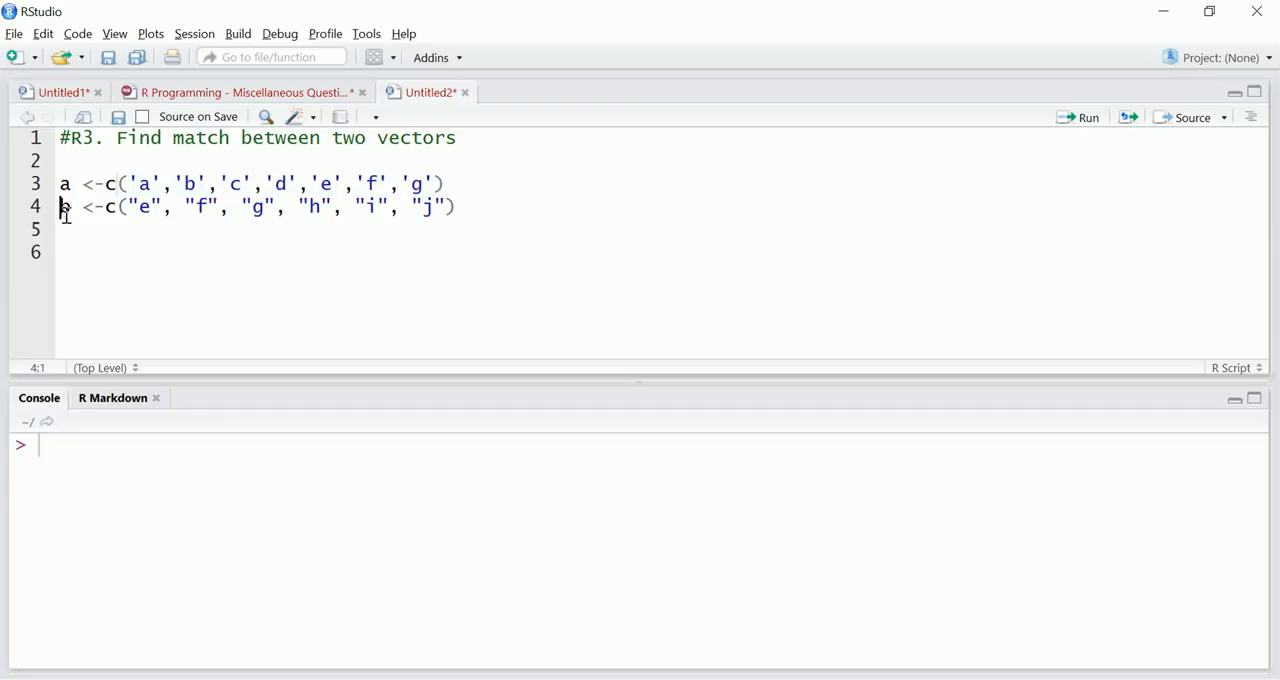
left_click_drag(128, 206, 442, 206)
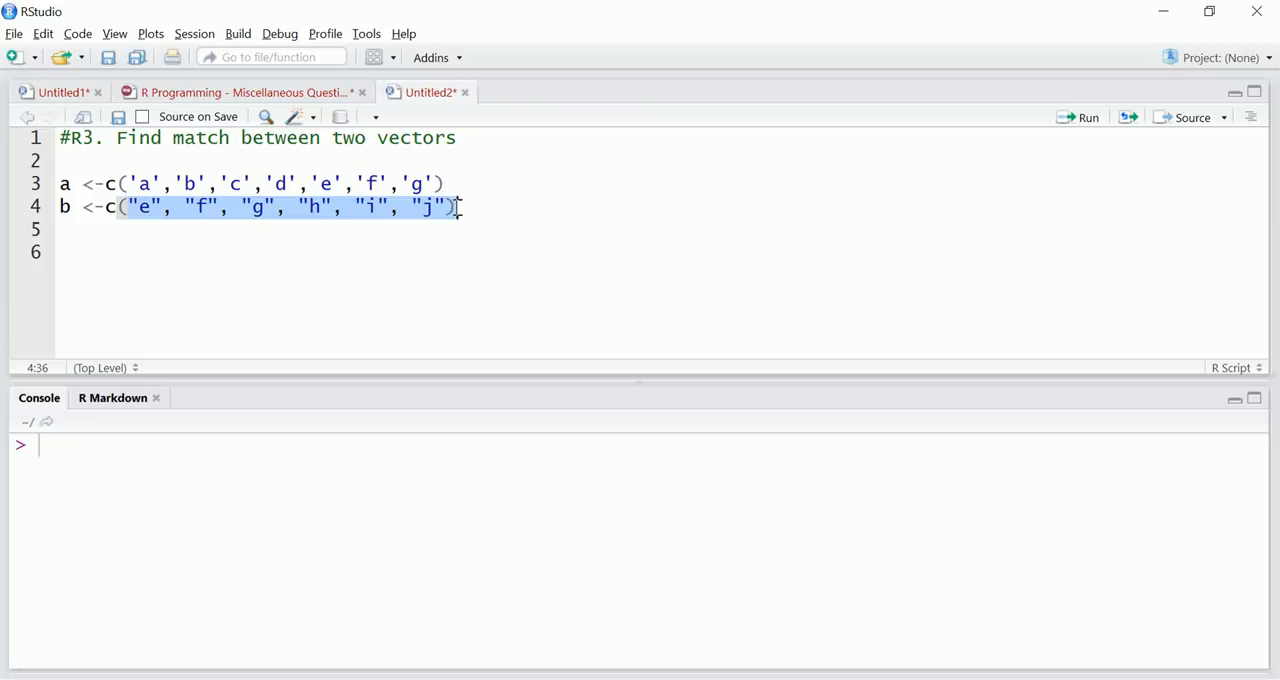
left_click(136, 184)
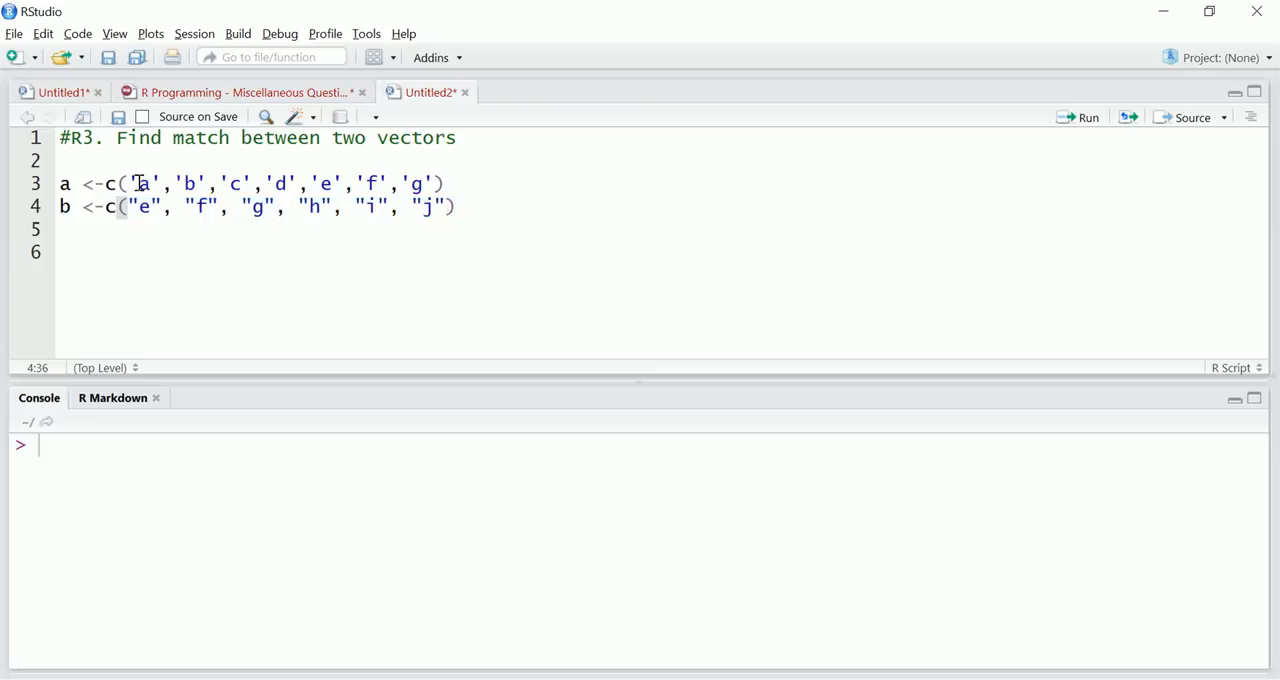
- Run the a and b definitions and move to empty line 6 for the next statement
double_click(144, 184)
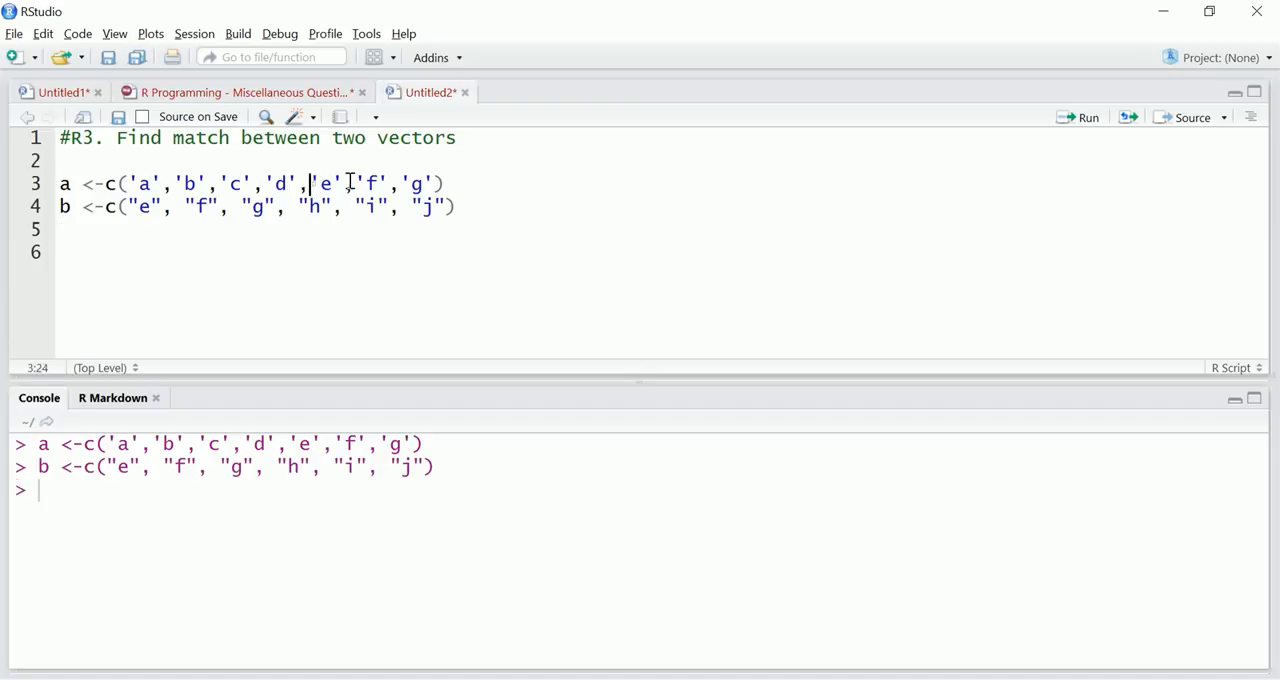
left_click(130, 206)
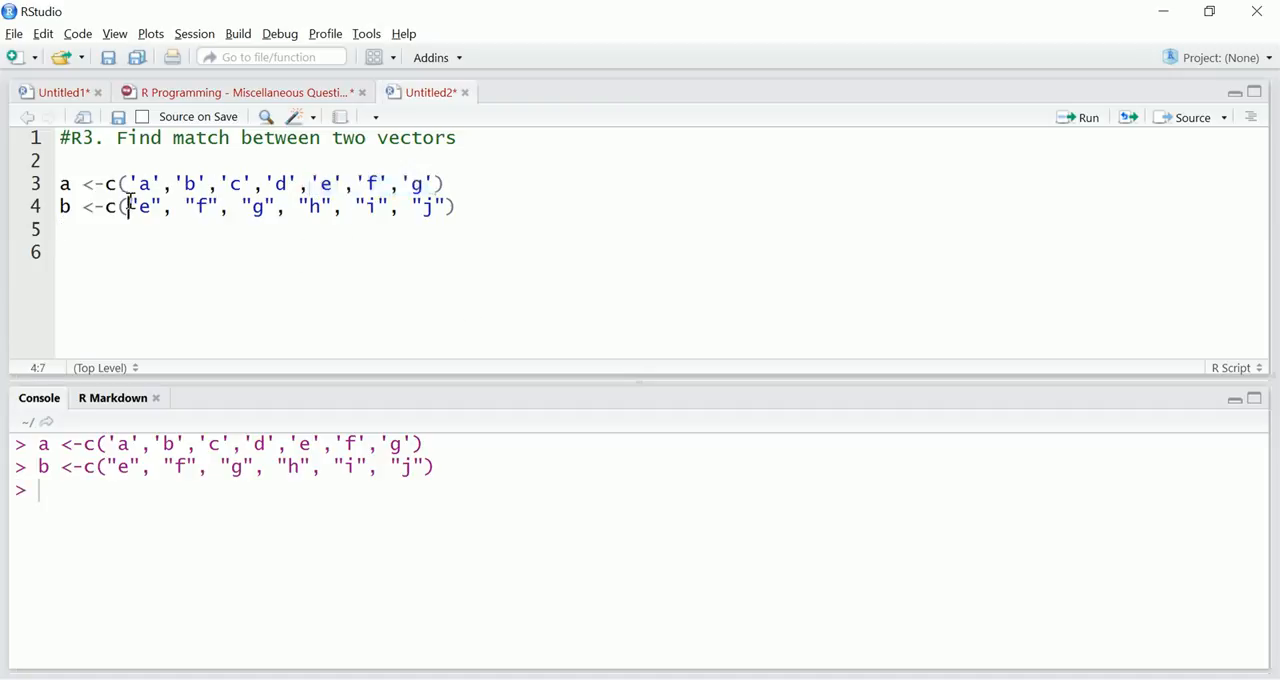
left_click_drag(128, 206, 276, 206)
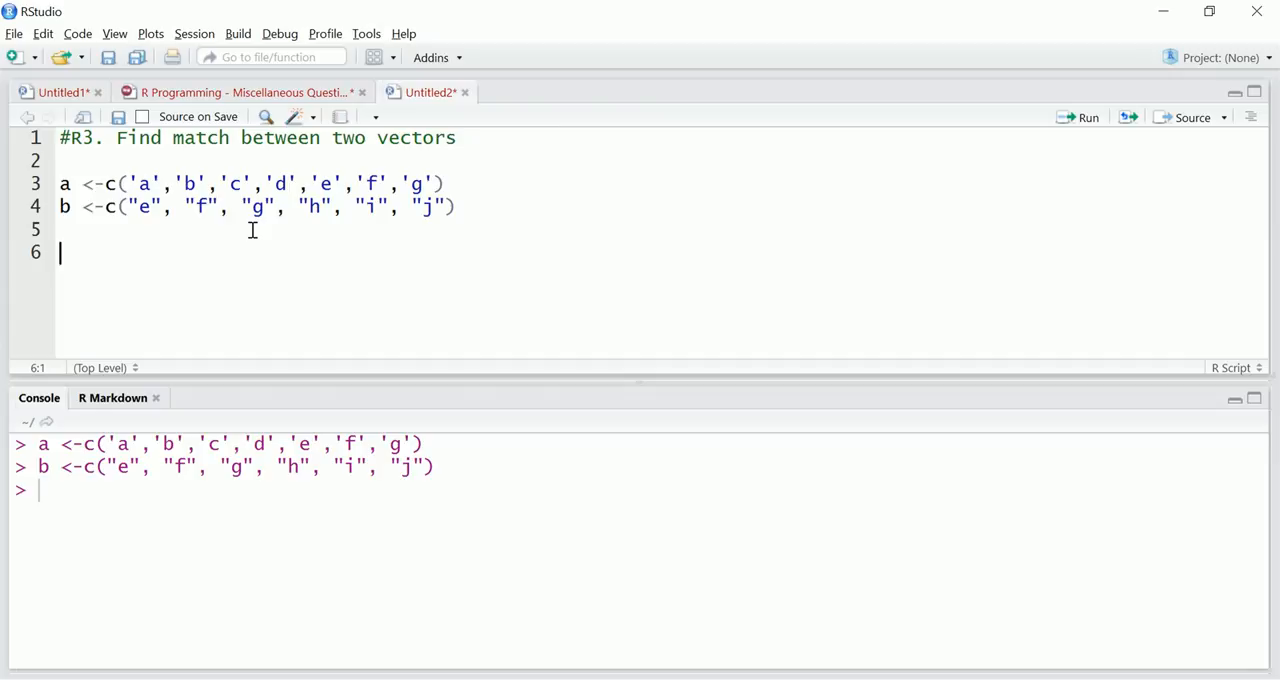
- Write the membership test a %in% b on line 6
type("a")
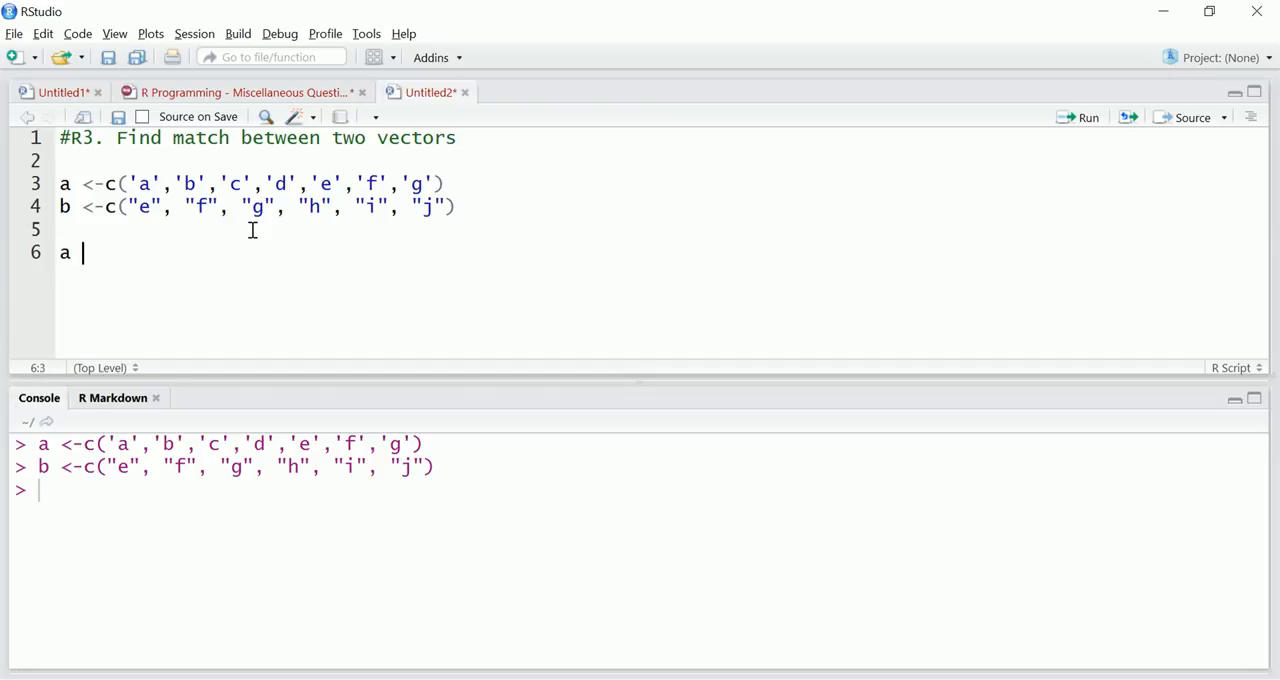
type("%")
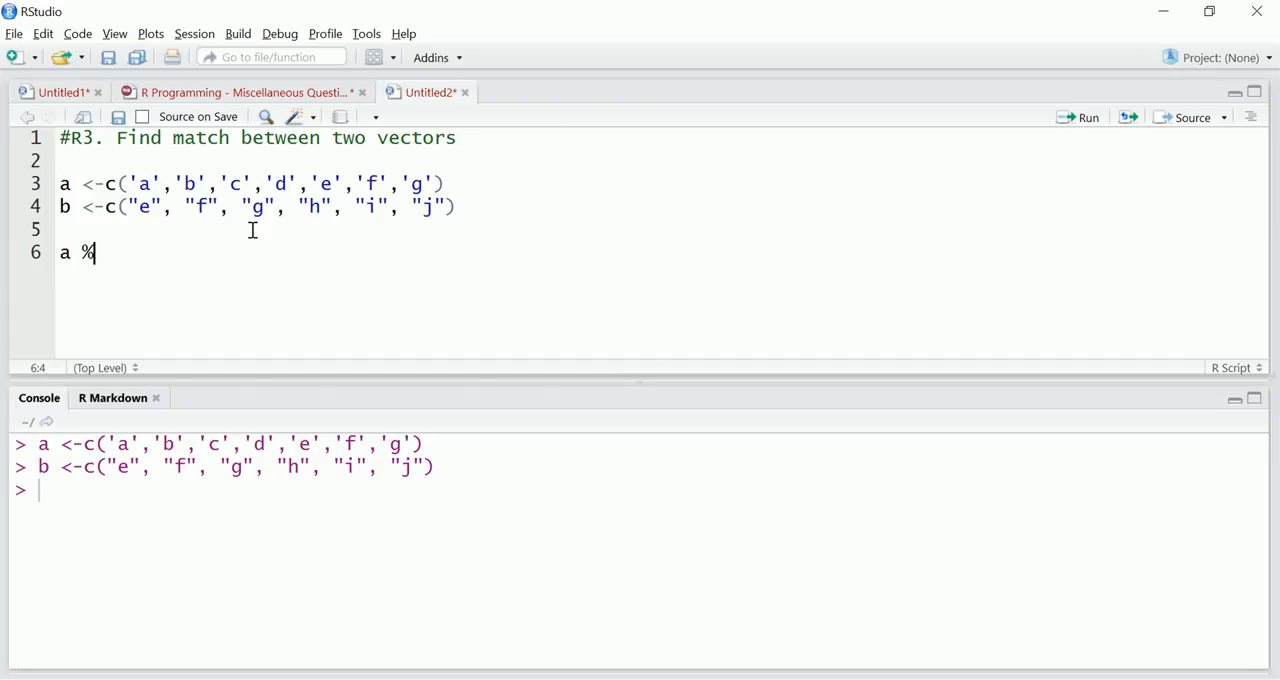
type("in%")
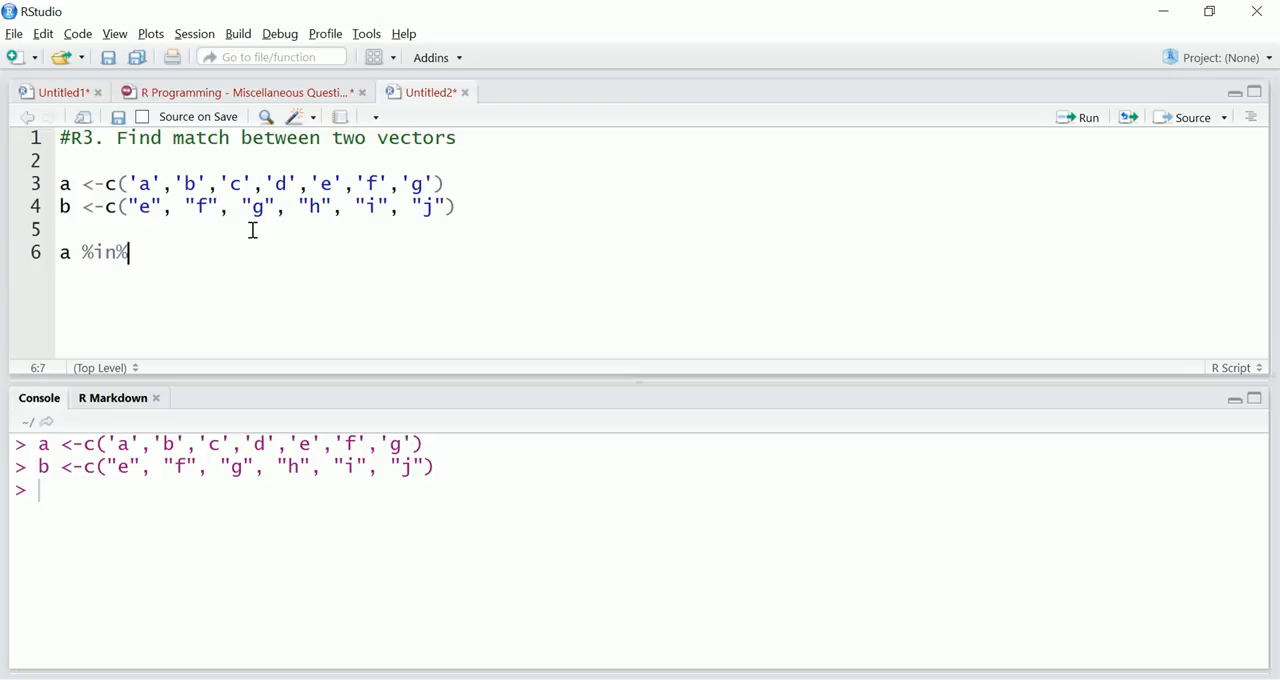
type("b")
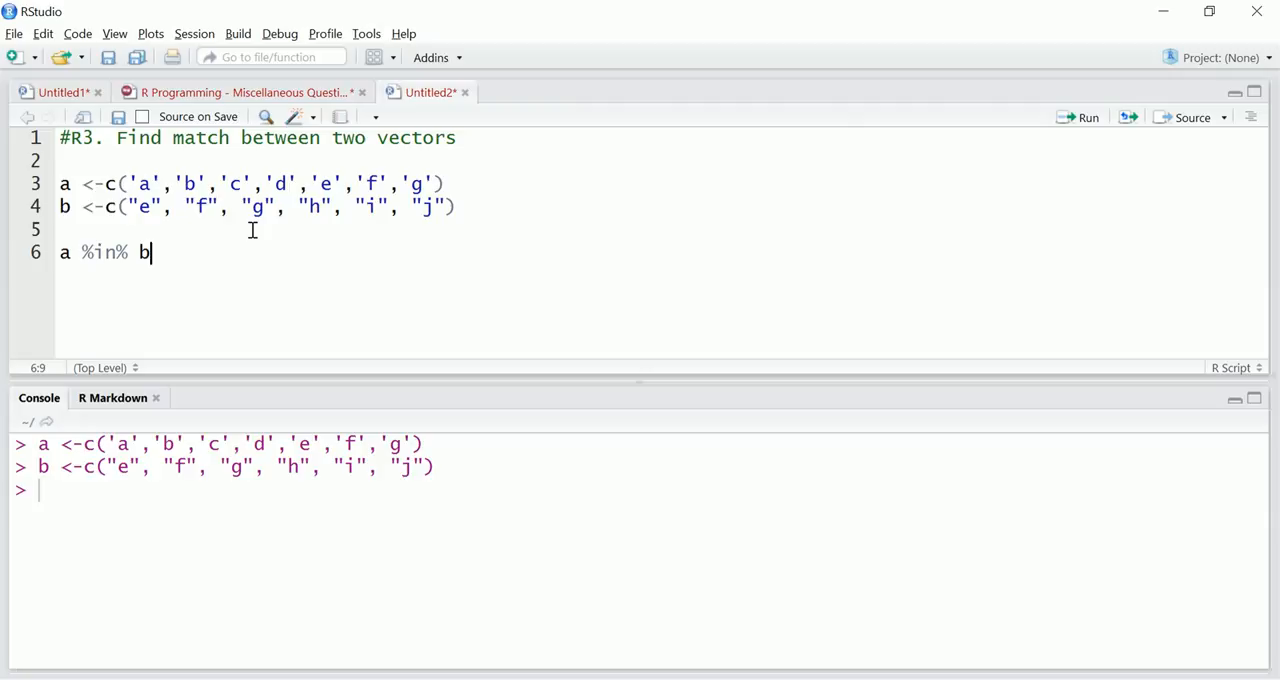
mouse_move(60, 264)
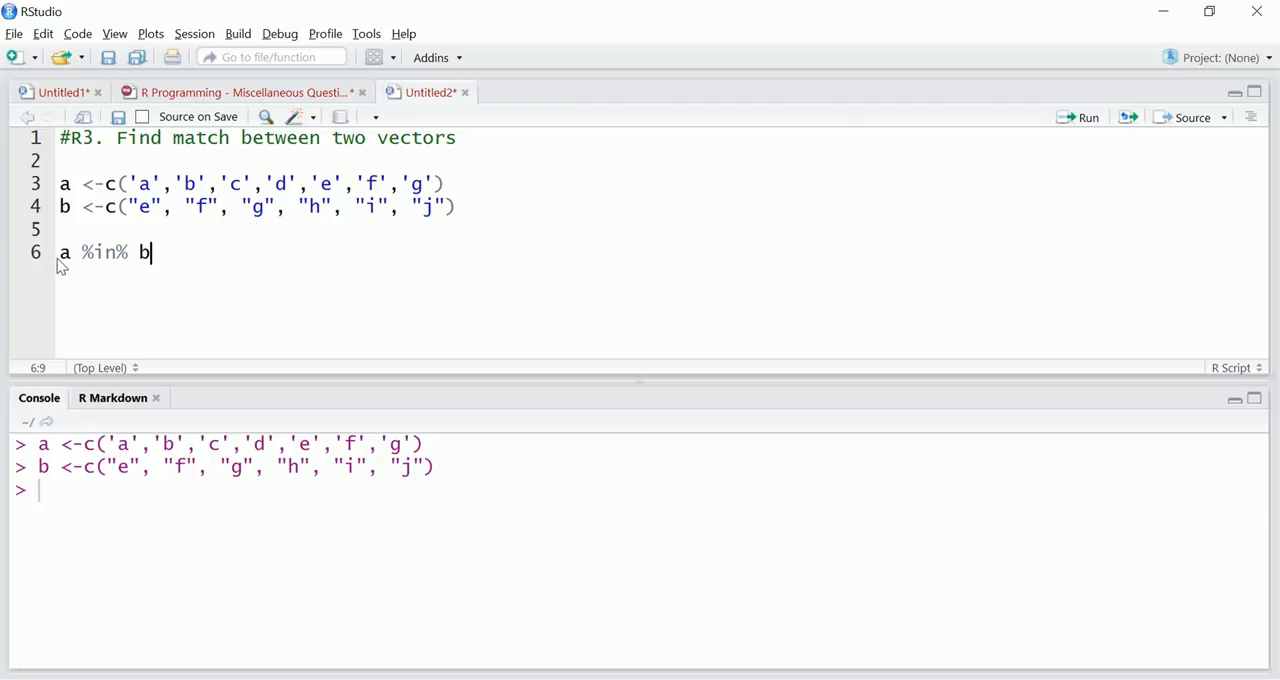
mouse_move(144, 240)
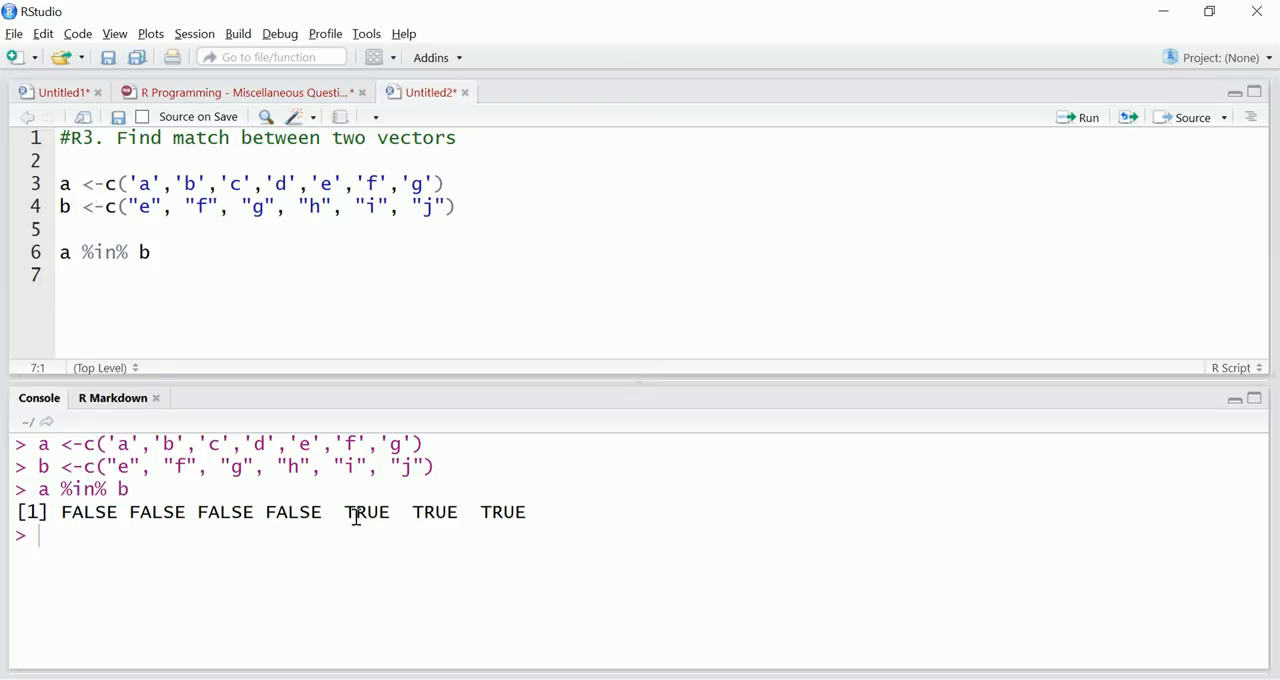
- Wrap the test as a[a %in% b] and run it to get "e" "f" "g" in the console
left_click_drag(344, 512, 528, 512)
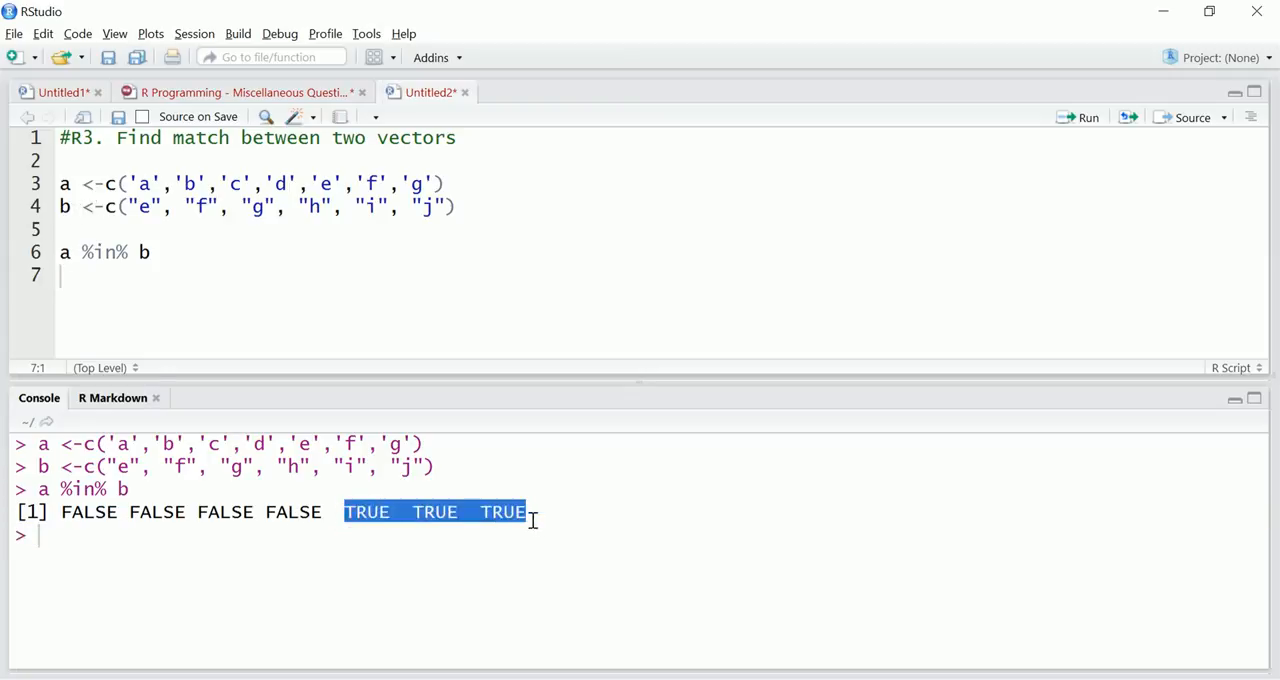
left_click(62, 252)
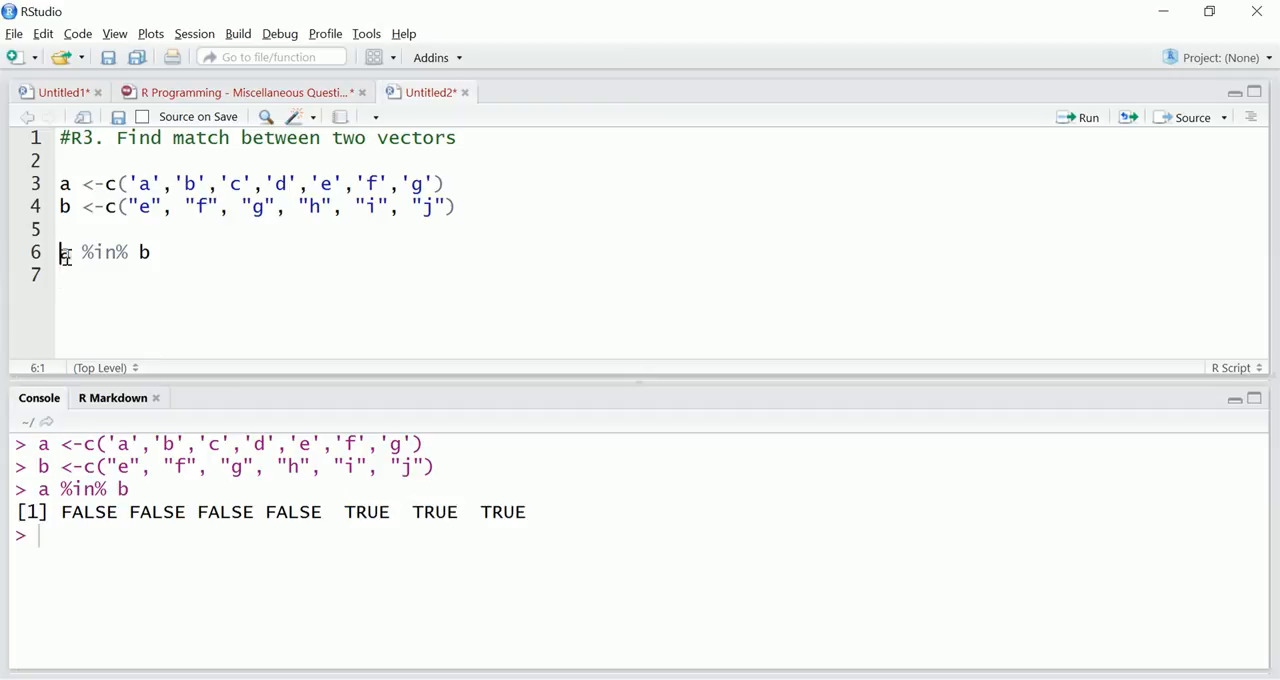
type("a")
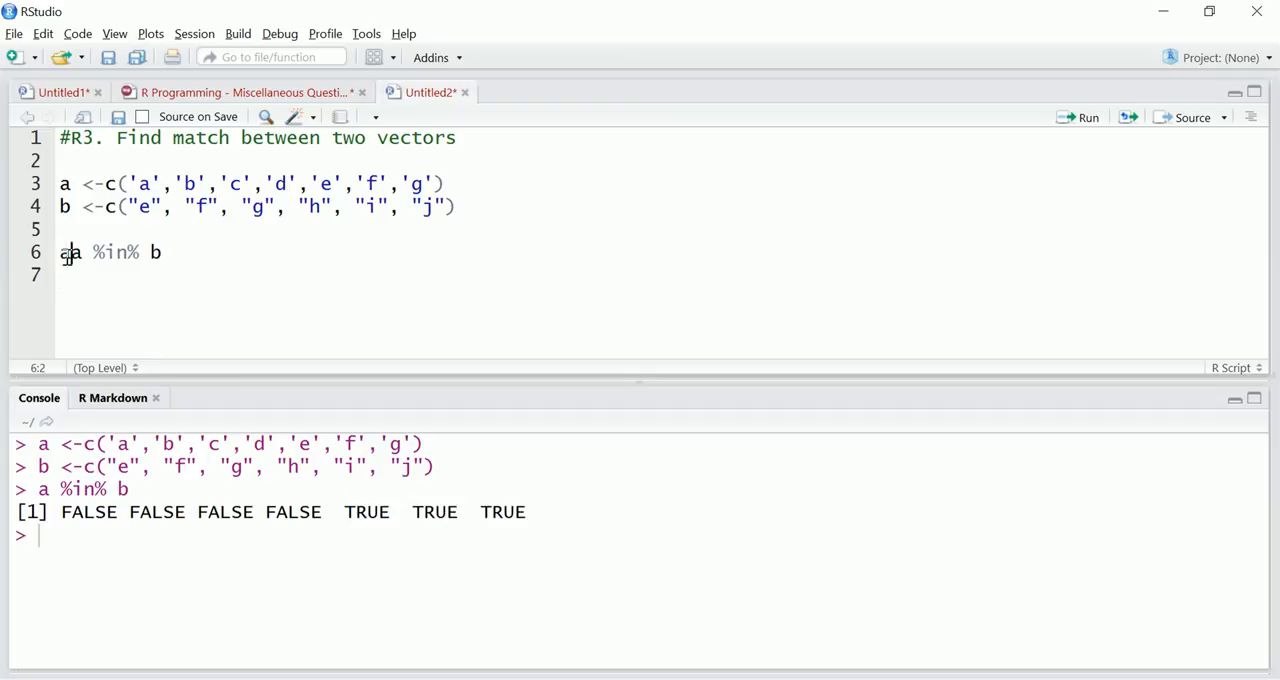
type("[")
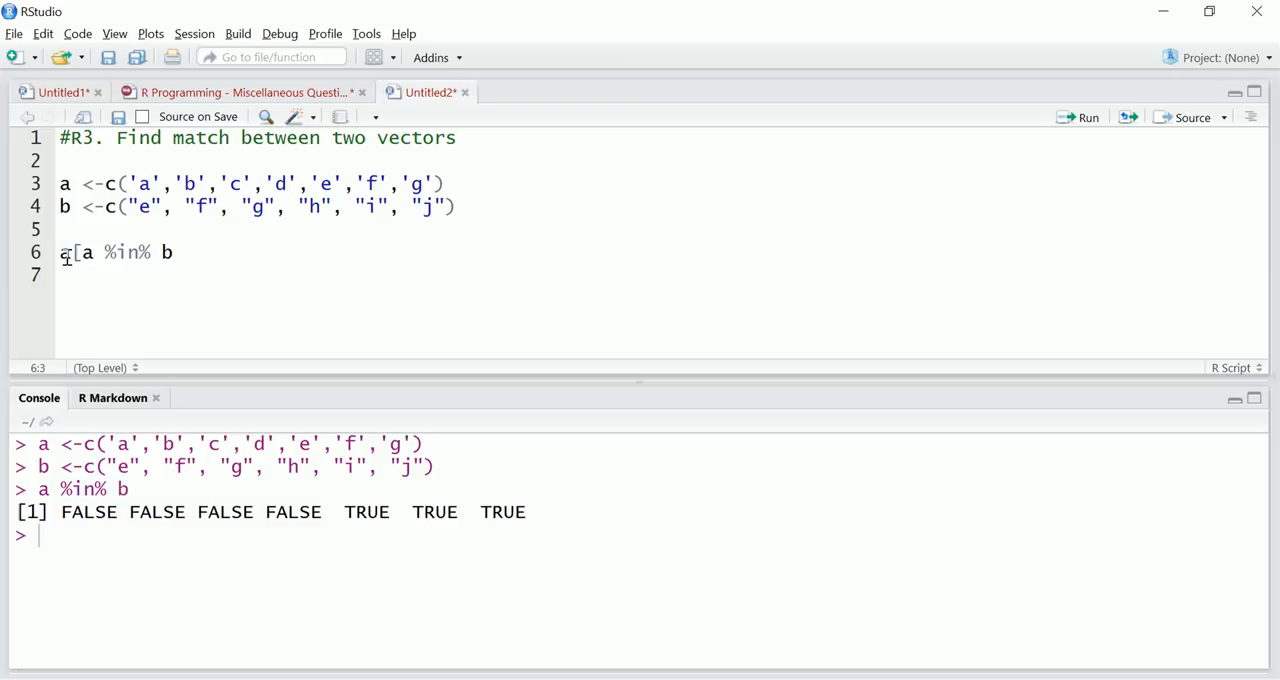
type("]")
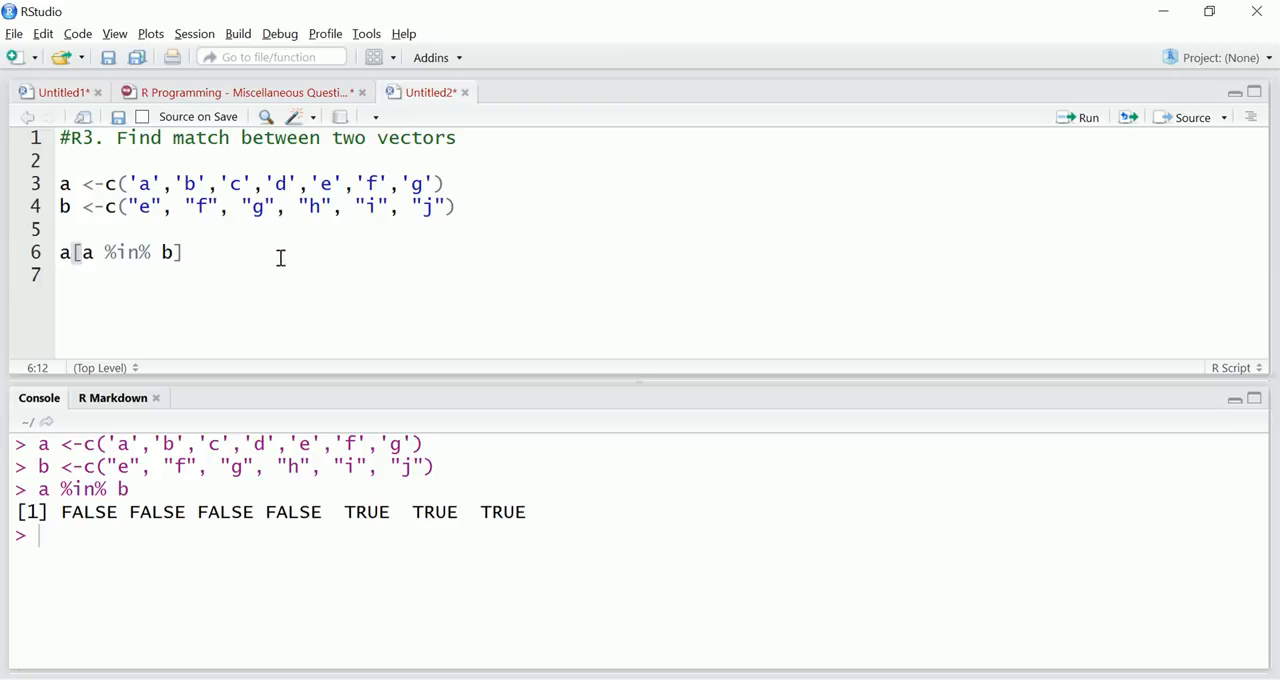
left_click(1088, 116)
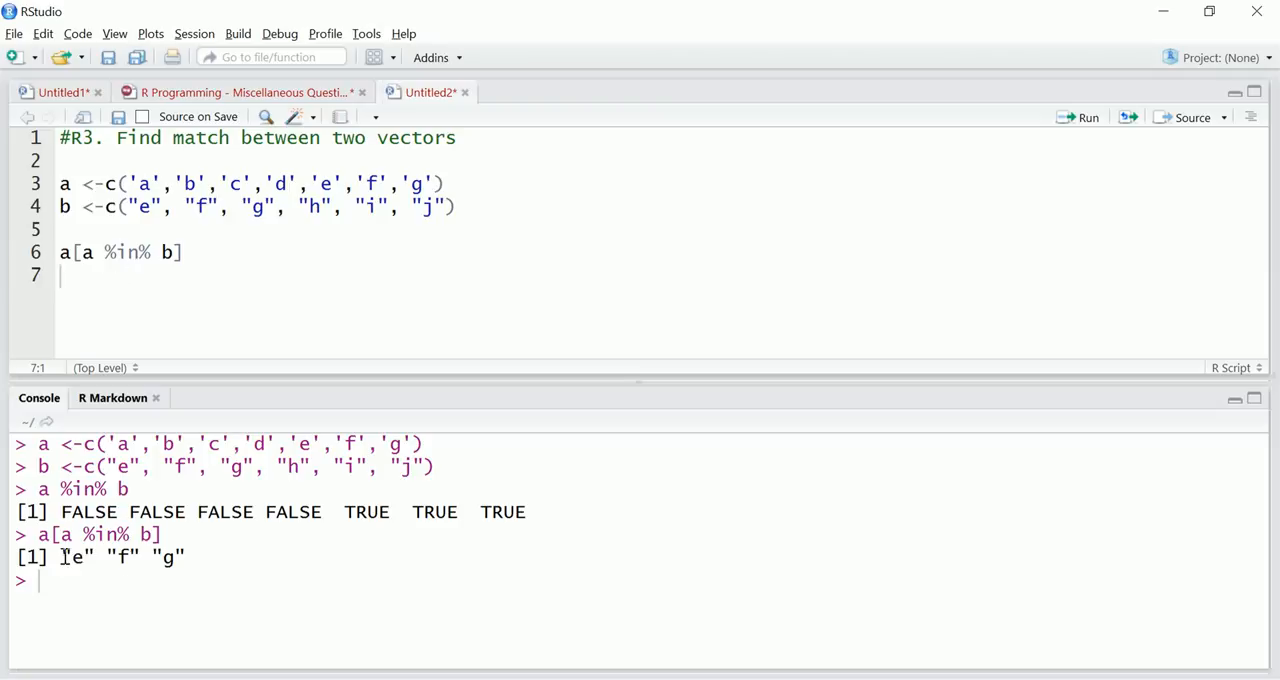
left_click_drag(60, 556, 184, 556)
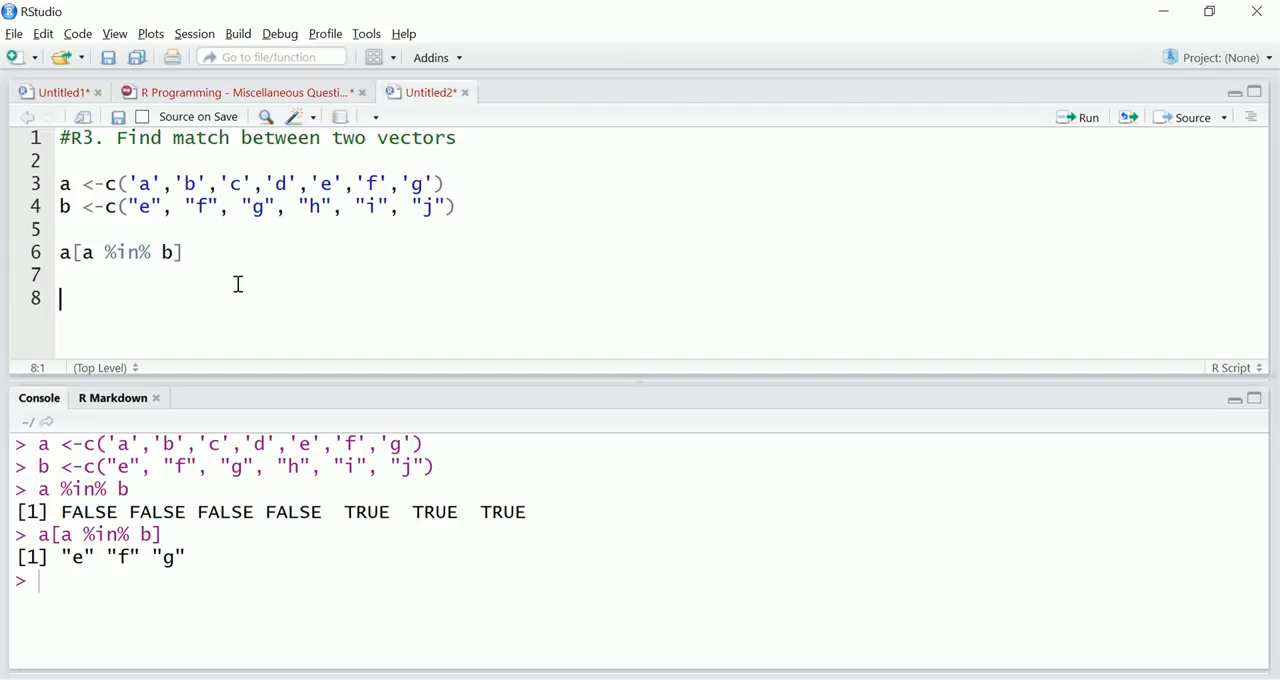
- Write intersect(a,b) on line 8 to get the common elements "e" "f" "g"
type("inter")
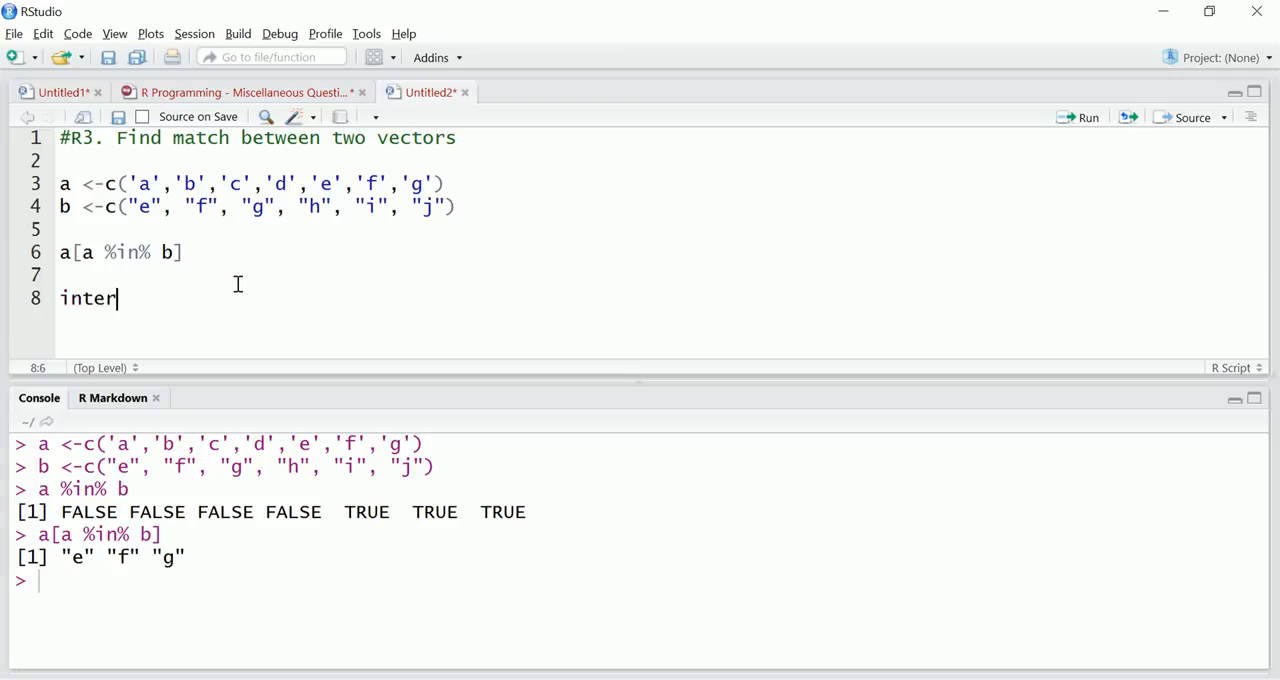
type("sect")
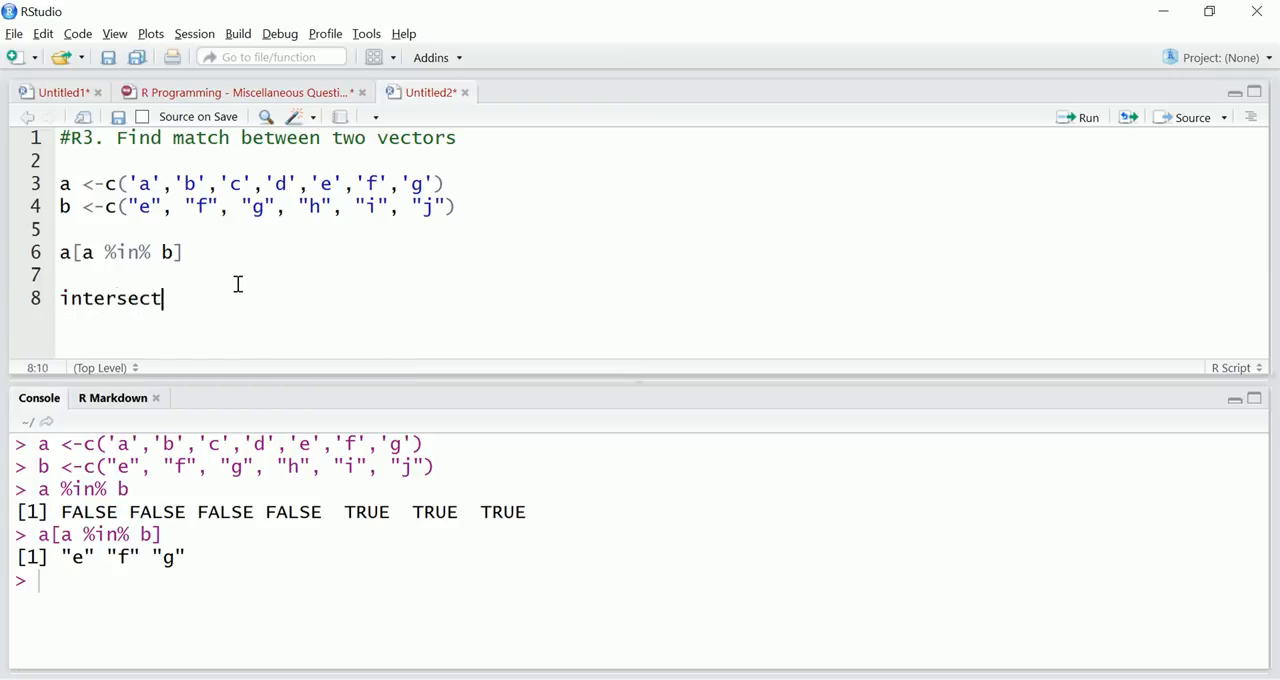
type("()")
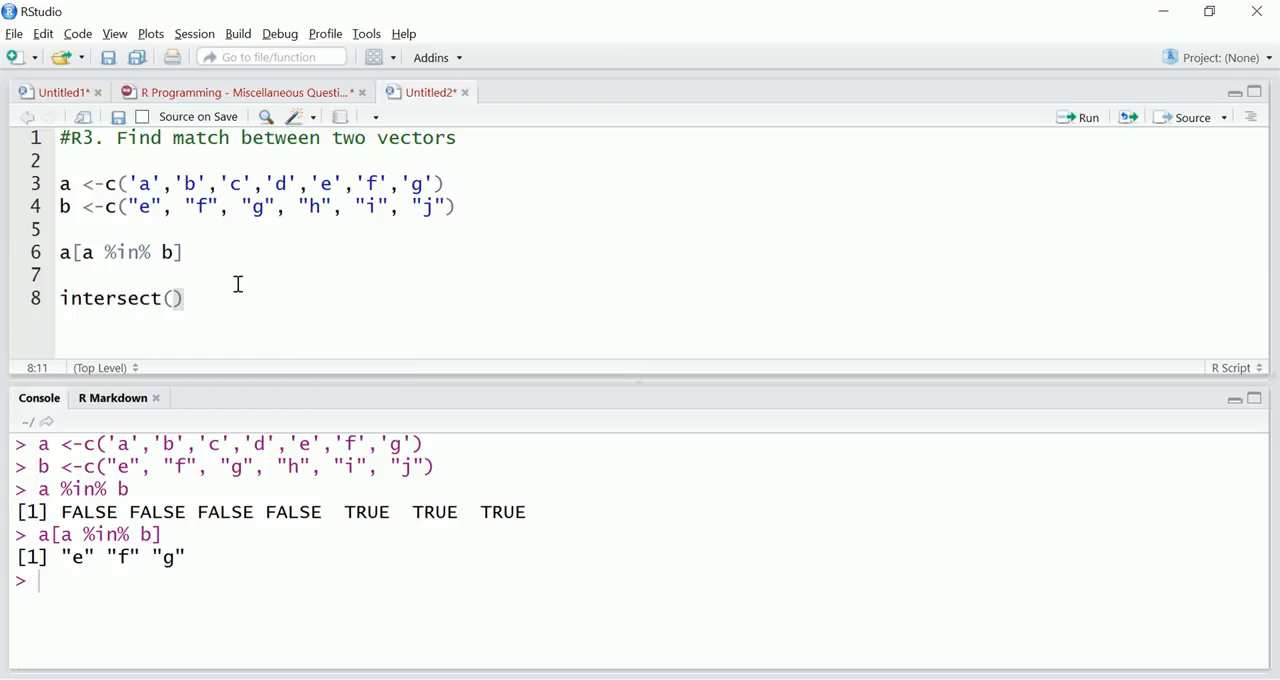
type("a")
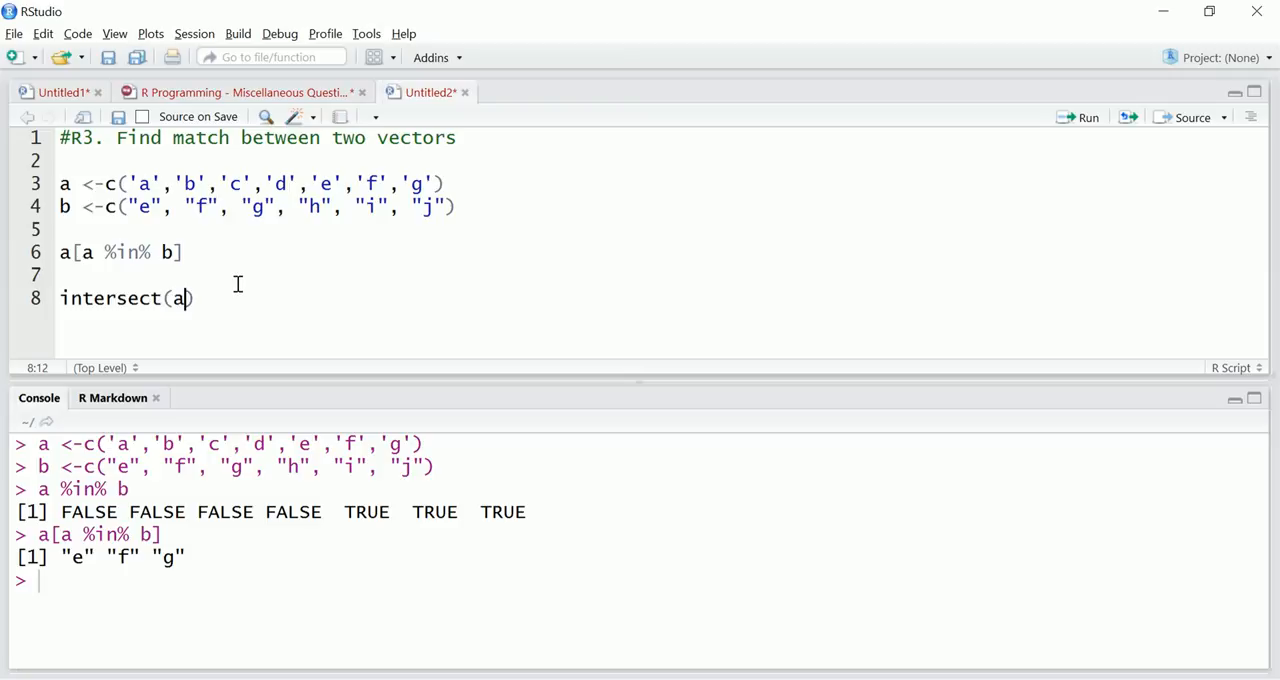
type(",")
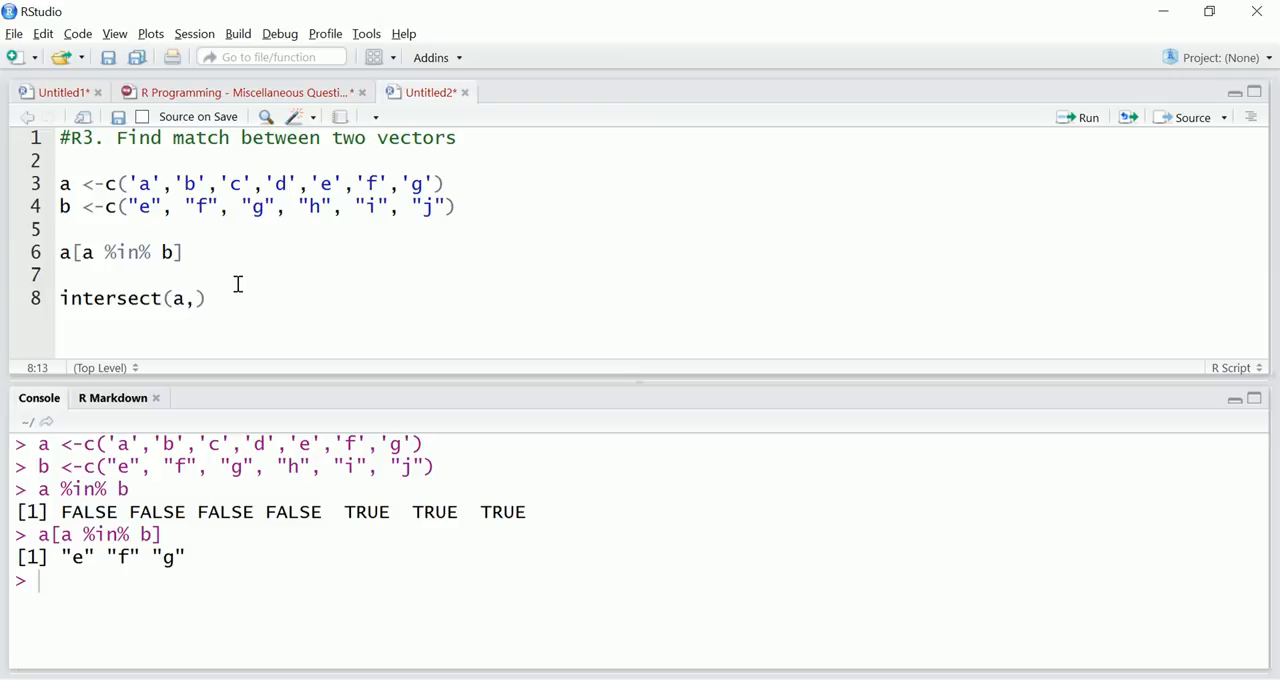
type("b")
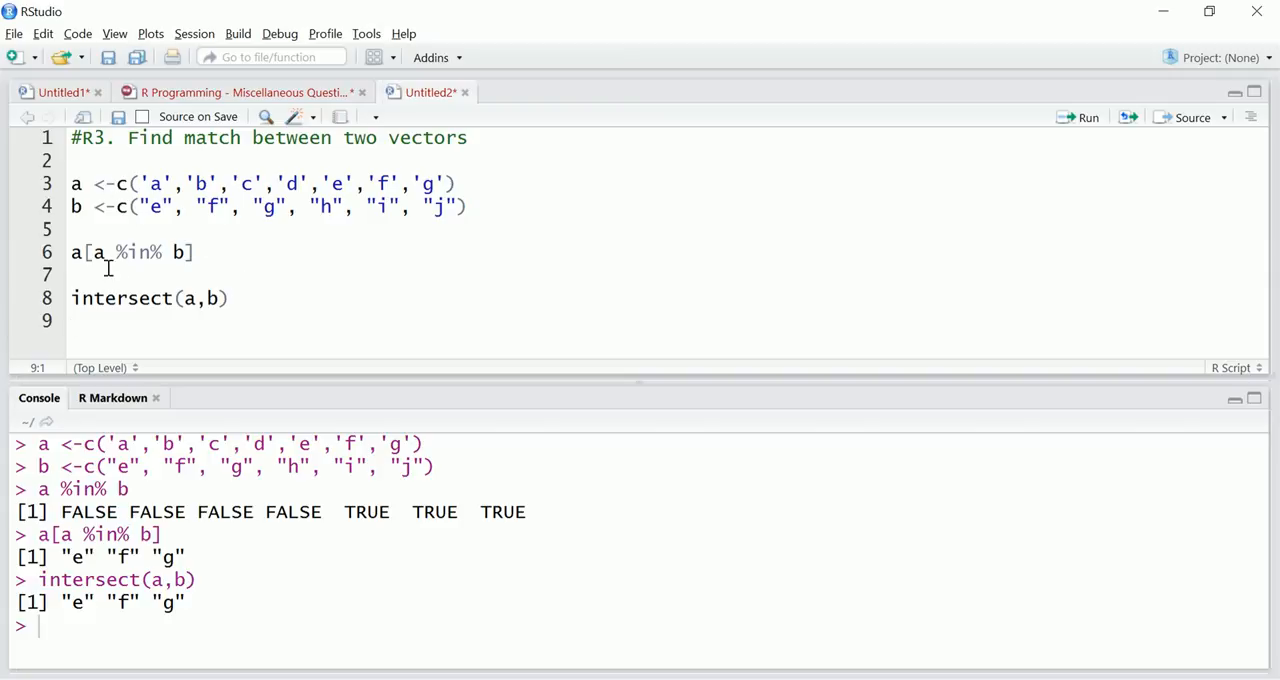
mouse_move(480, 206)
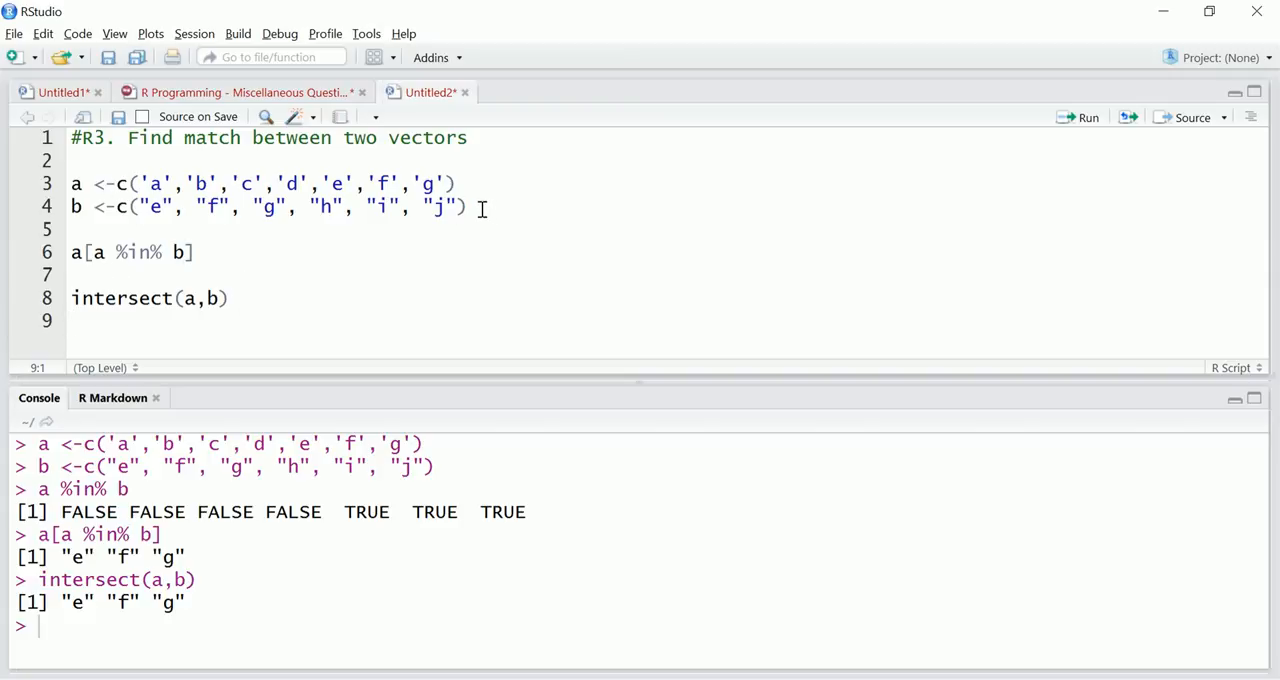
- Copy the definitions below, change c( to list( and add class(b) to confirm a and b are lists
left_click(470, 206)
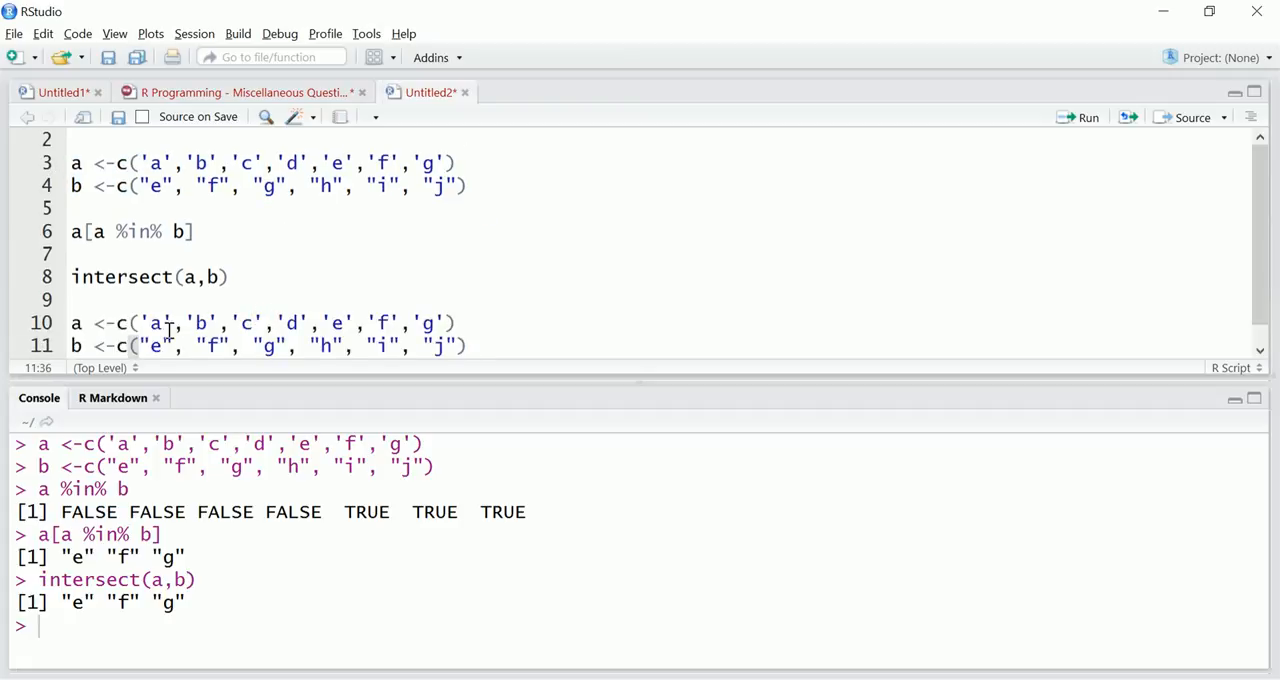
left_click(118, 322)
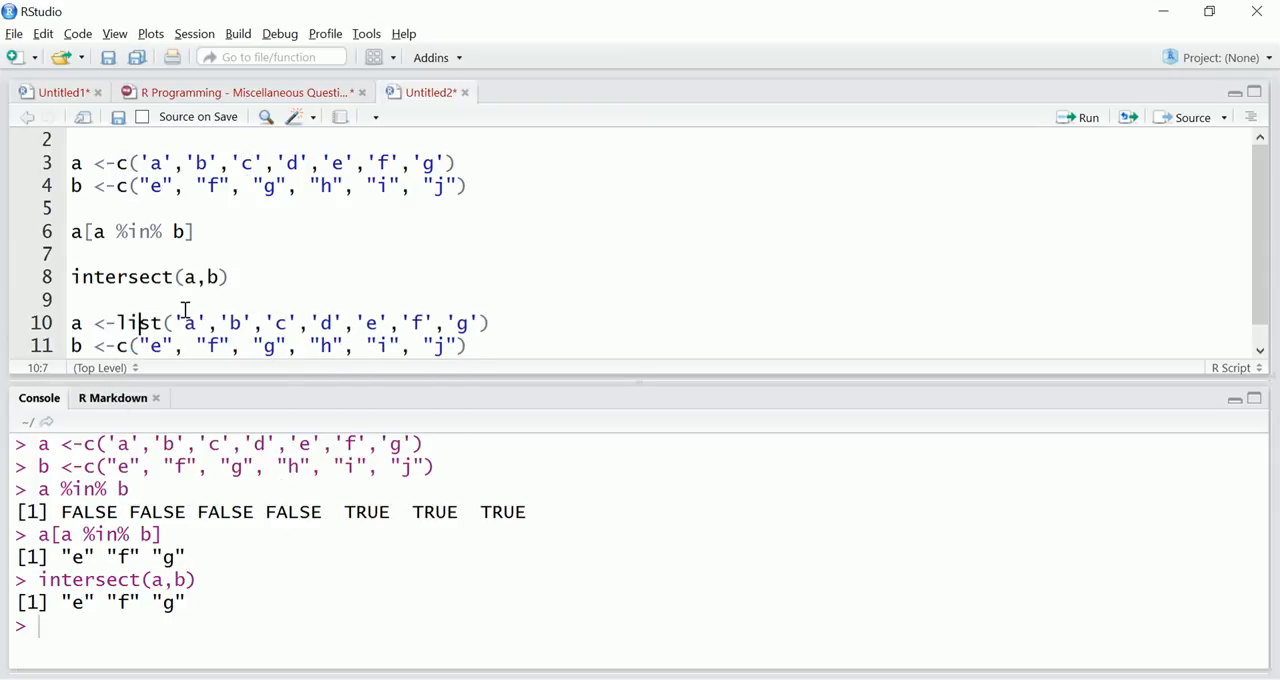
type("list")
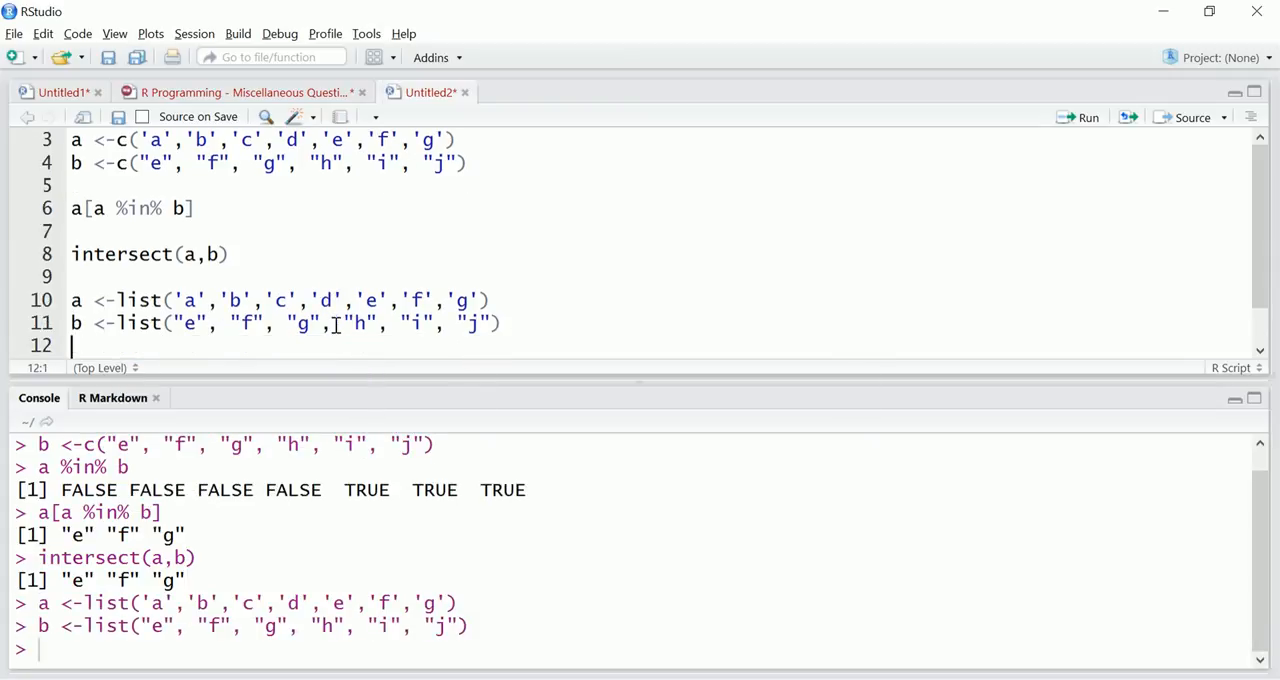
type("class(b")
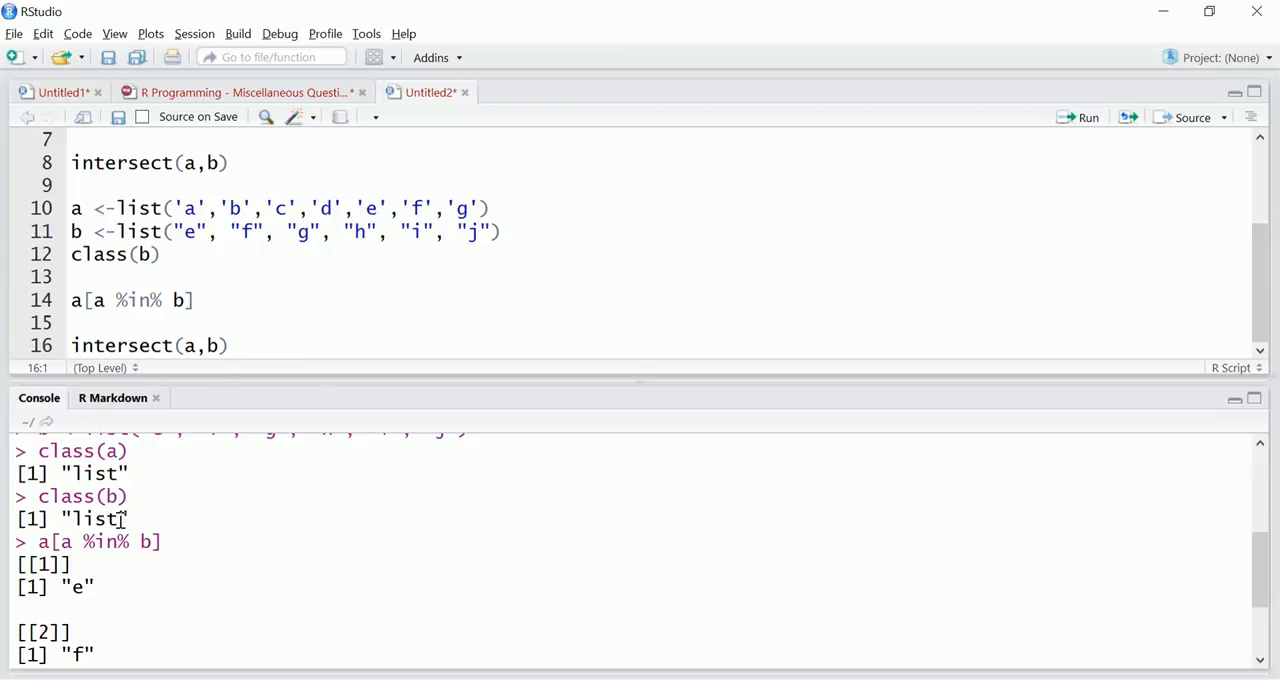
scroll("down", 3)
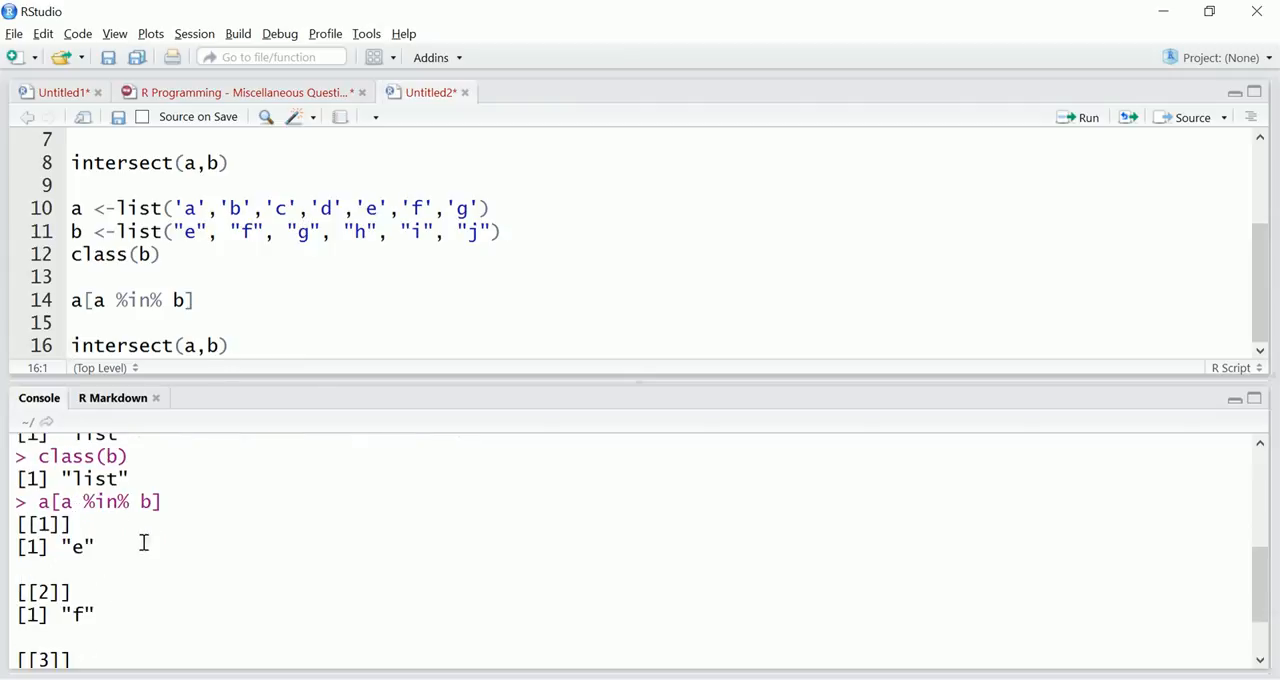